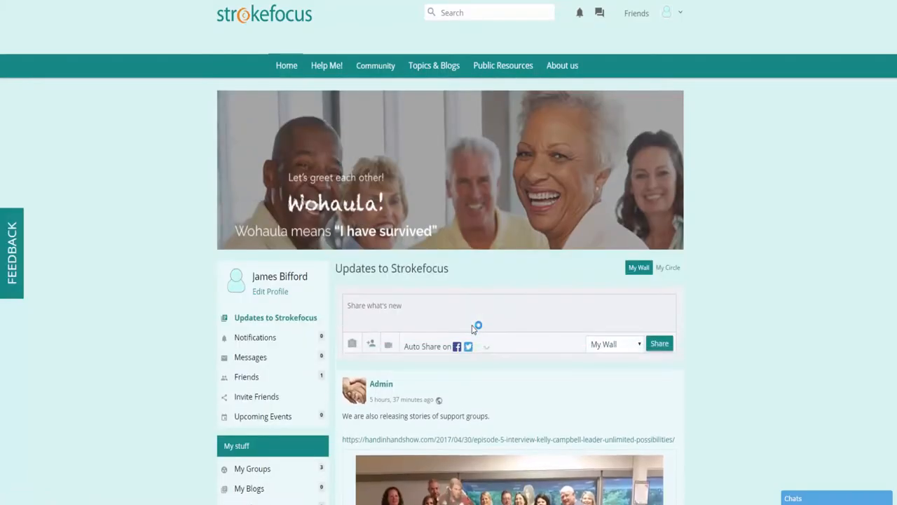
{"action": "mouse_move", "coordinate": [286, 65]}
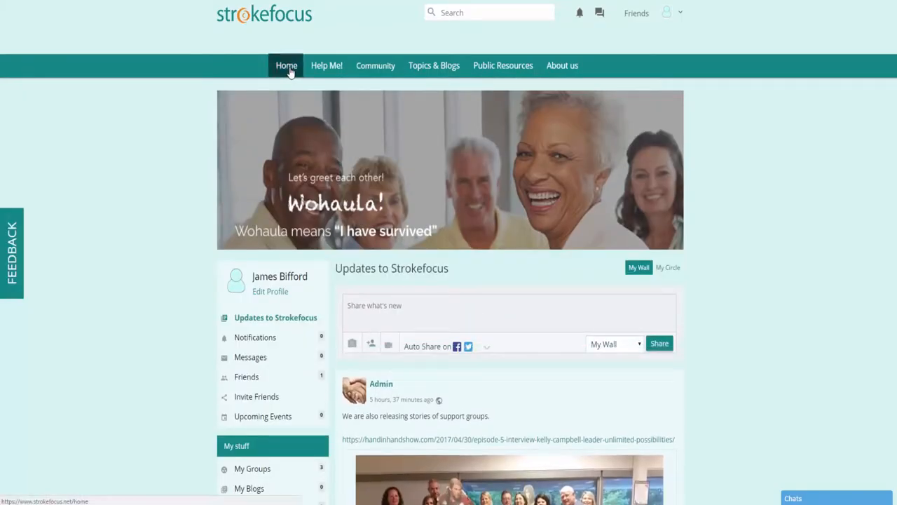
{"action": "mouse_move", "coordinate": [382, 197]}
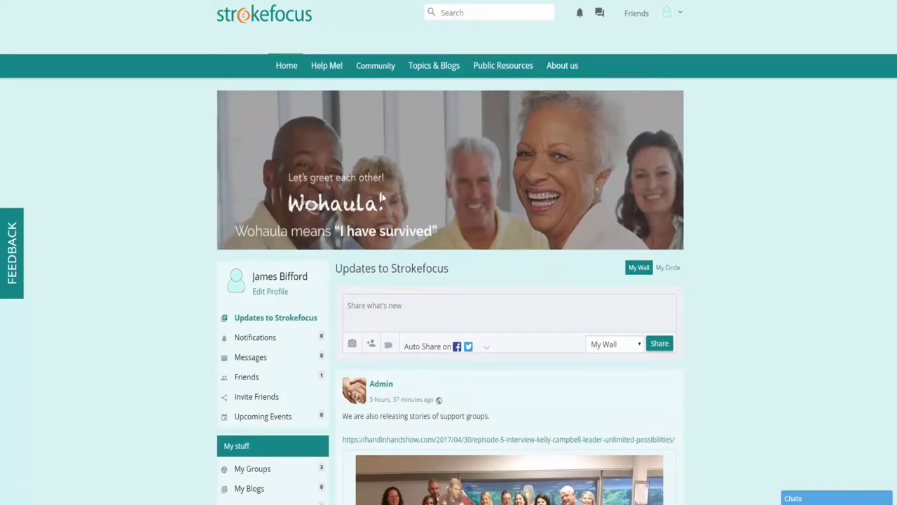
- Open the Messages page from the sidebar, showing an empty conversations list
{"action": "scroll", "scroll_direction": "down", "scroll_amount": 3}
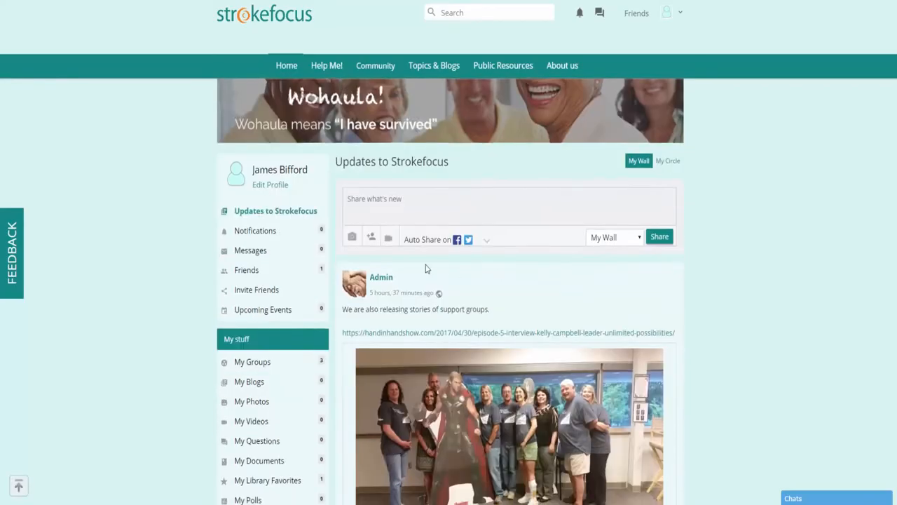
{"action": "scroll", "scroll_direction": "down", "scroll_amount": 3}
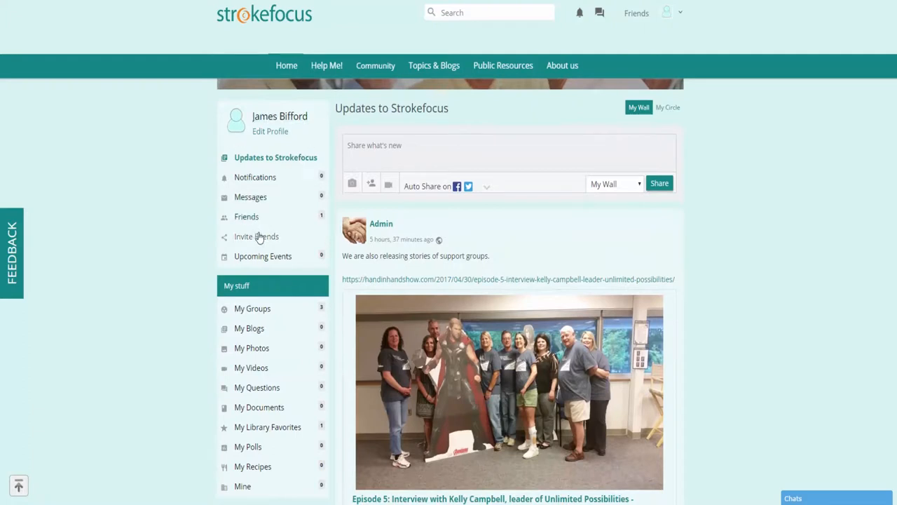
{"action": "mouse_move", "coordinate": [280, 116]}
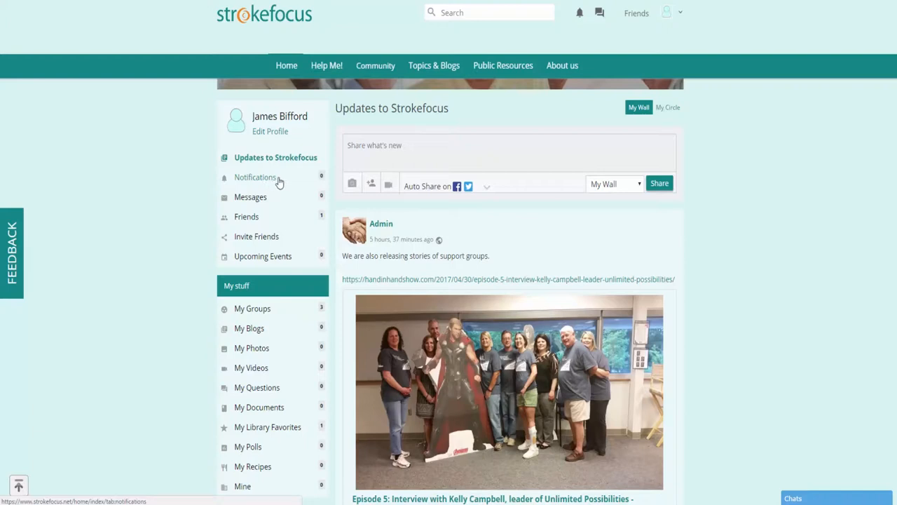
{"action": "mouse_move", "coordinate": [299, 179]}
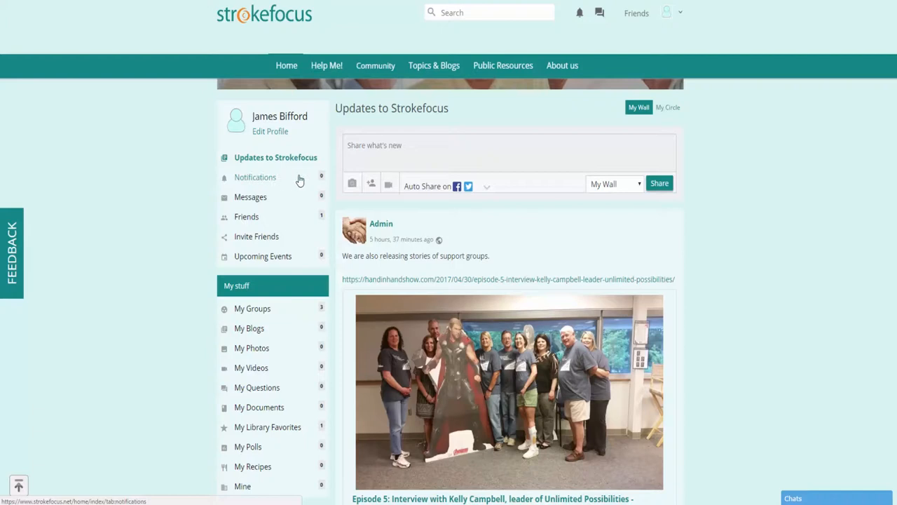
{"action": "mouse_move", "coordinate": [297, 181]}
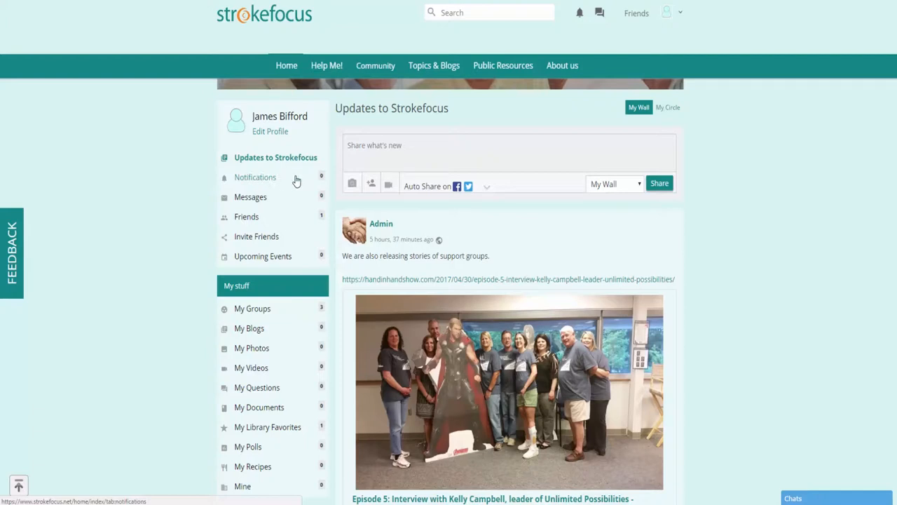
{"action": "mouse_move", "coordinate": [284, 194]}
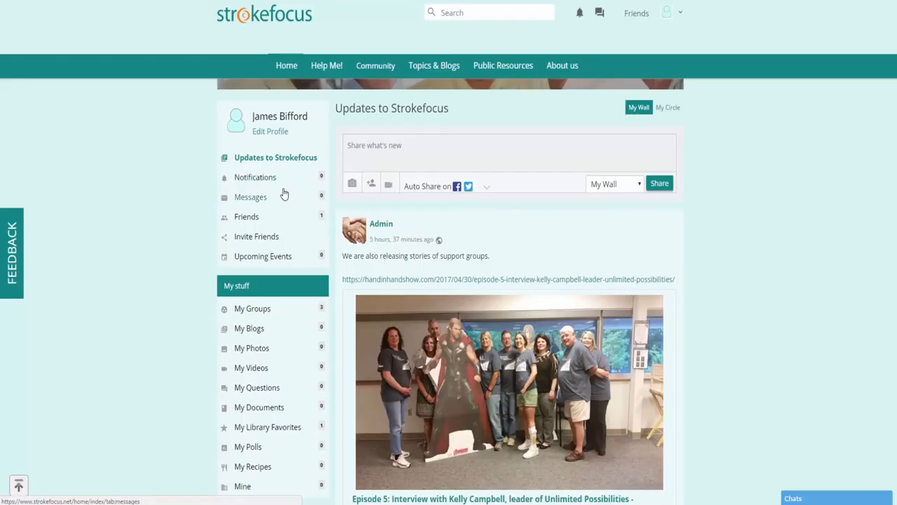
{"action": "left_click", "coordinate": [251, 197]}
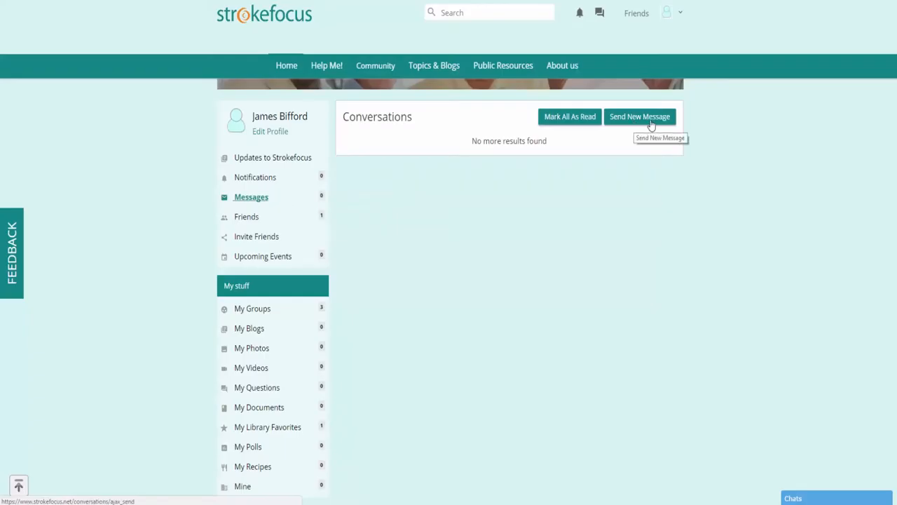
{"action": "left_click", "coordinate": [639, 117]}
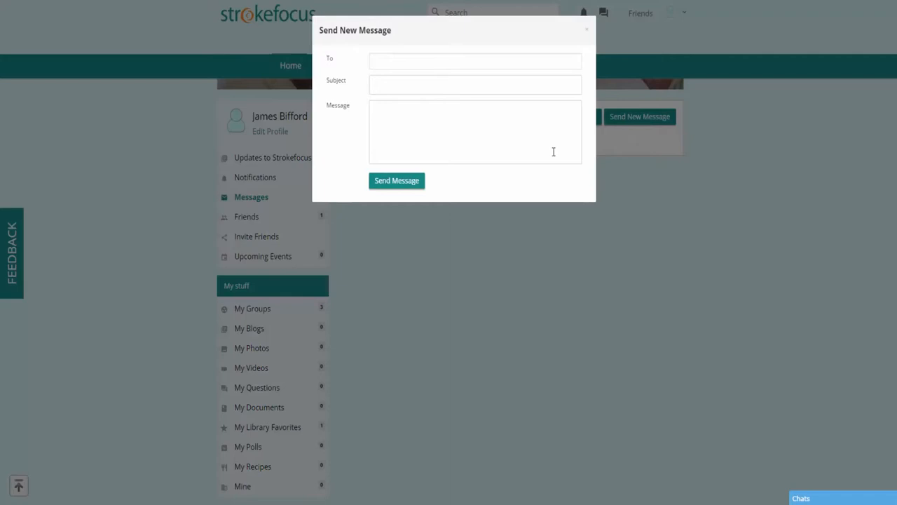
{"action": "left_click", "coordinate": [475, 61]}
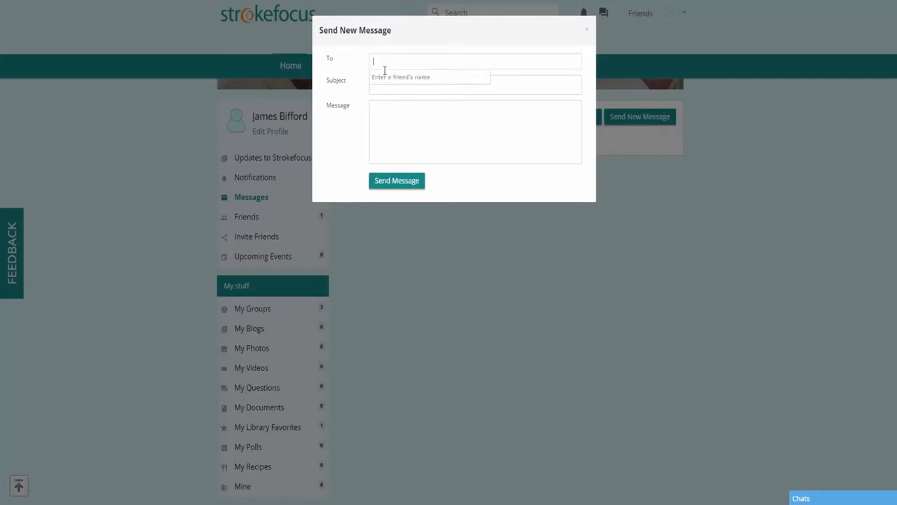
{"action": "left_click", "coordinate": [475, 132]}
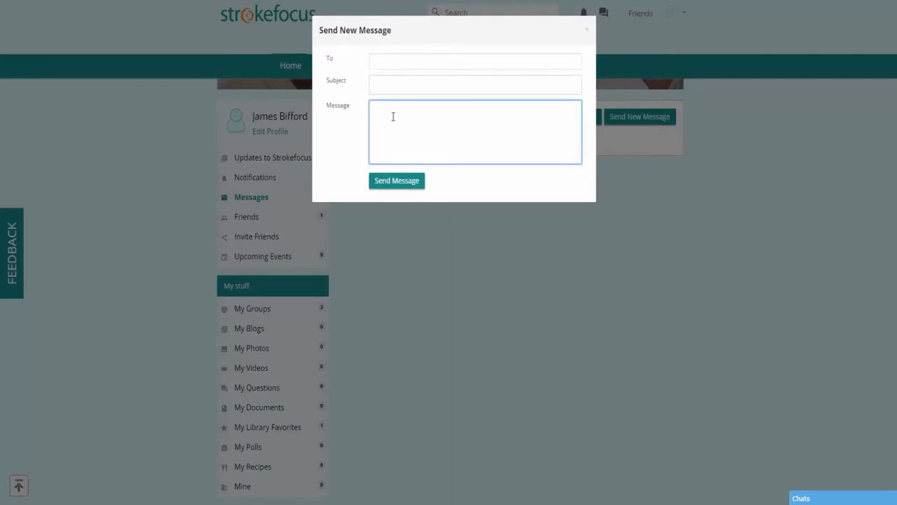
{"action": "left_click", "coordinate": [474, 84]}
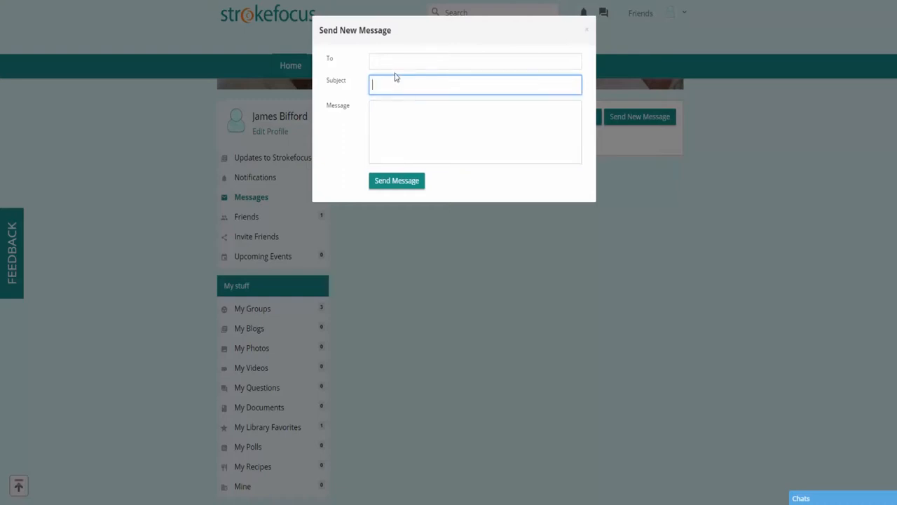
{"action": "left_click", "coordinate": [475, 61]}
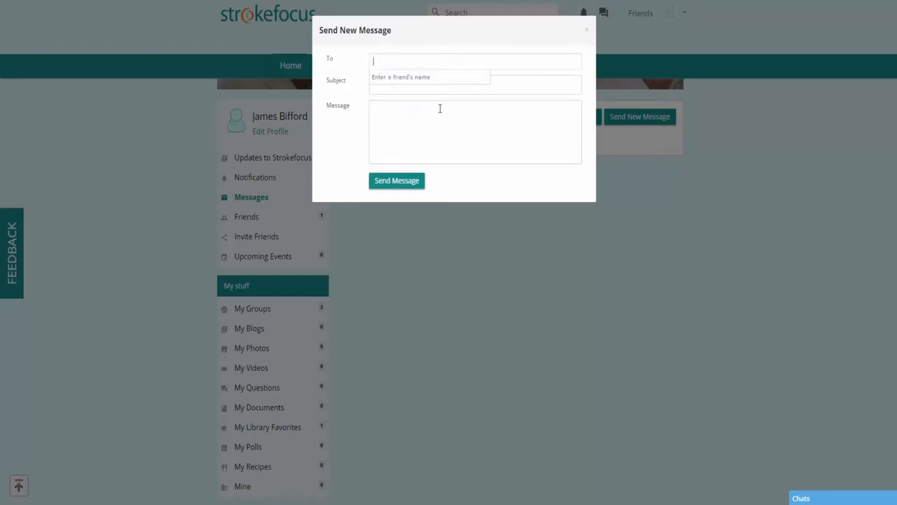
{"action": "mouse_move", "coordinate": [413, 77]}
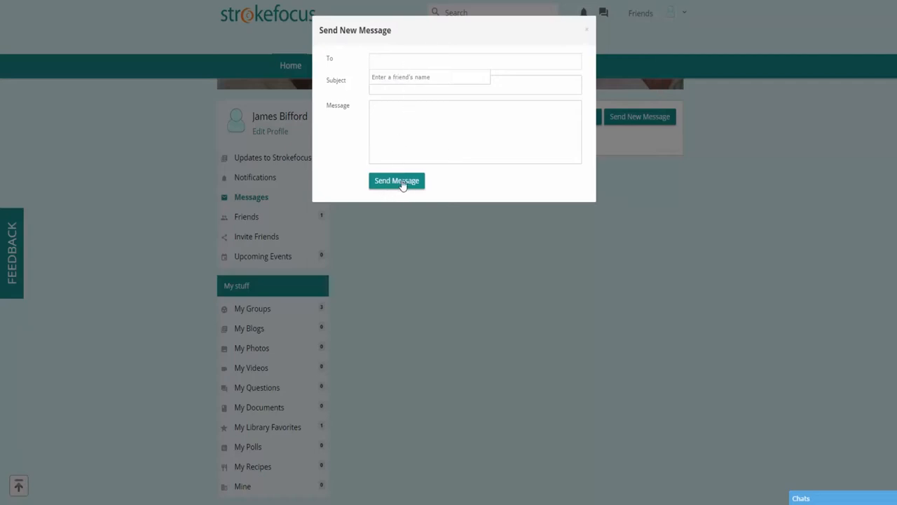
{"action": "left_click", "coordinate": [396, 181]}
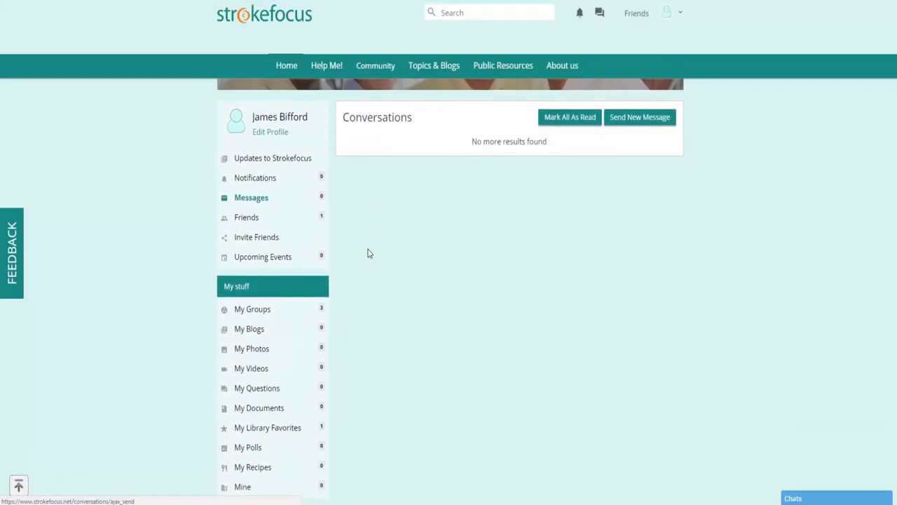
- Open My Groups under My stuff, listing Wohaula Cooking Club, Linda's cool product info, Stem Cell Followers
{"action": "scroll", "scroll_direction": "down", "scroll_amount": 3}
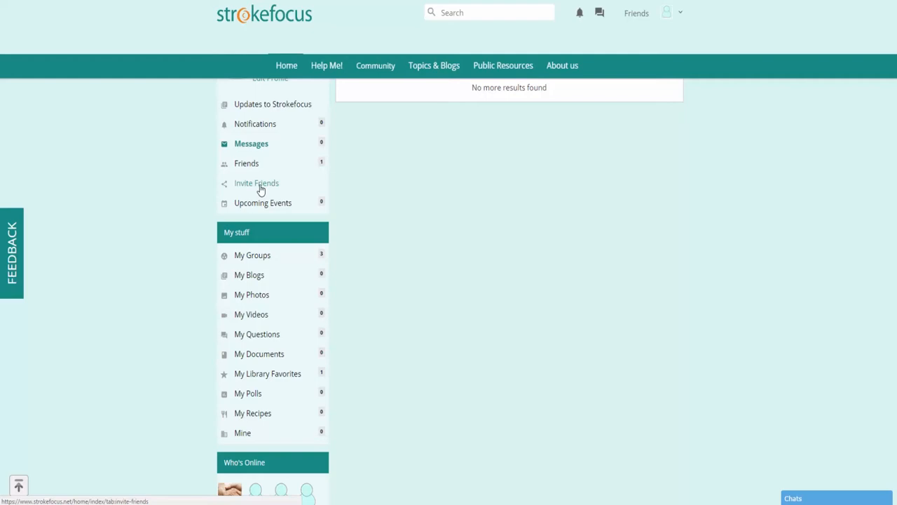
{"action": "mouse_move", "coordinate": [307, 210]}
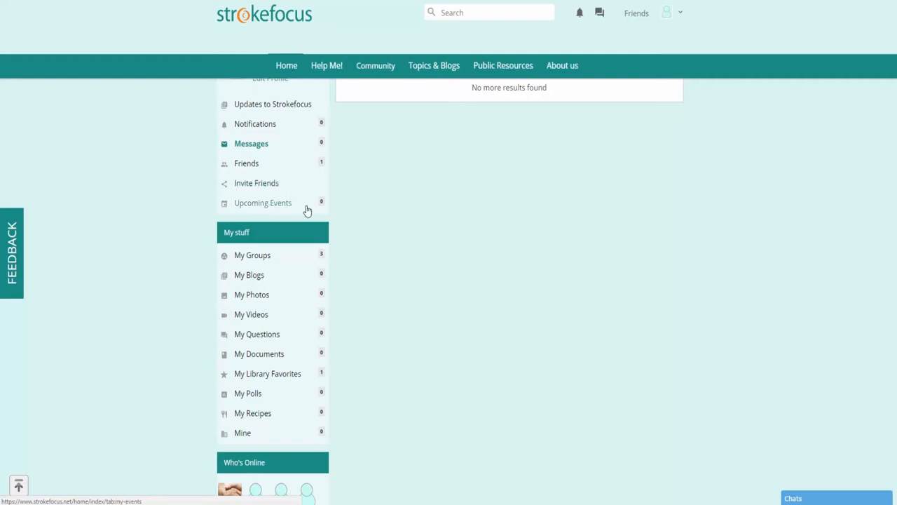
{"action": "scroll", "scroll_direction": "down", "scroll_amount": 3}
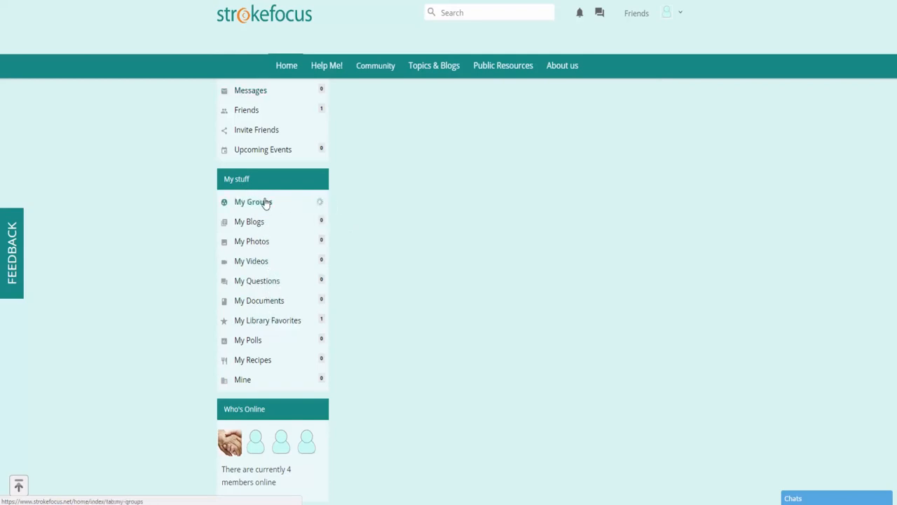
{"action": "left_click", "coordinate": [253, 201]}
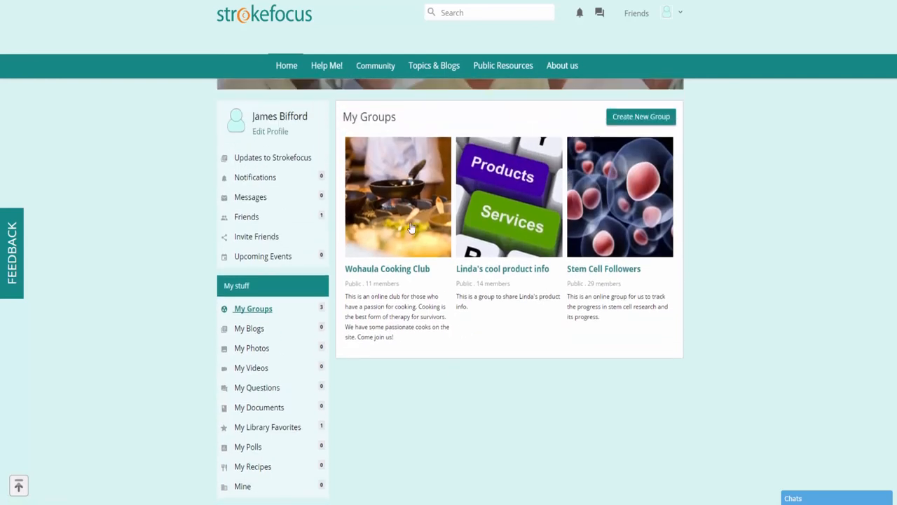
{"action": "scroll", "scroll_direction": "down", "scroll_amount": 3}
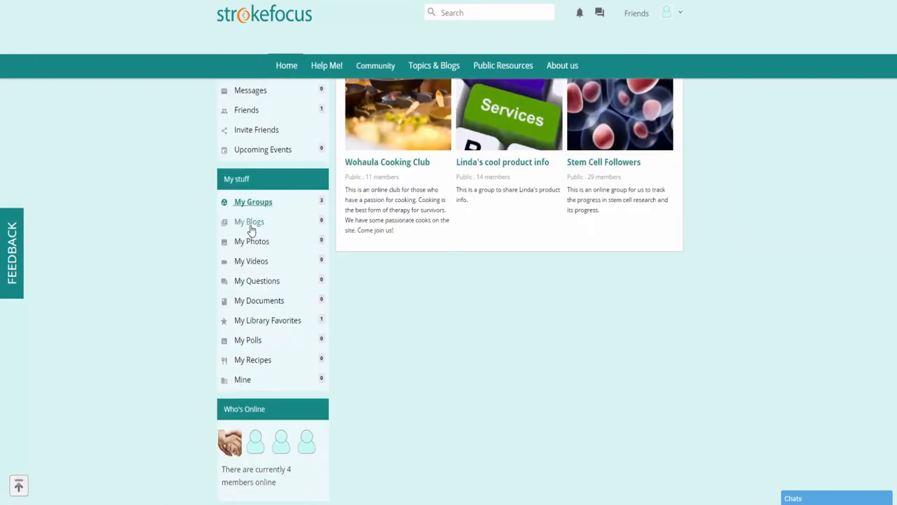
{"action": "mouse_move", "coordinate": [251, 261]}
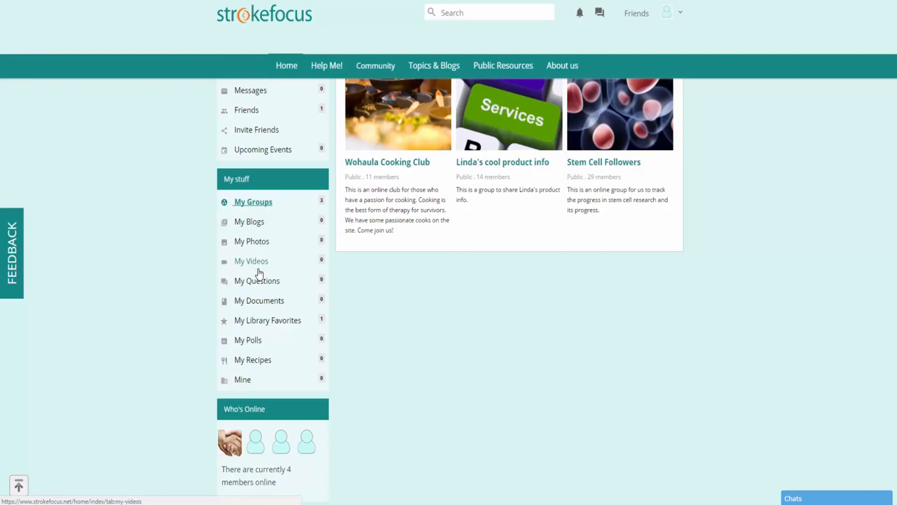